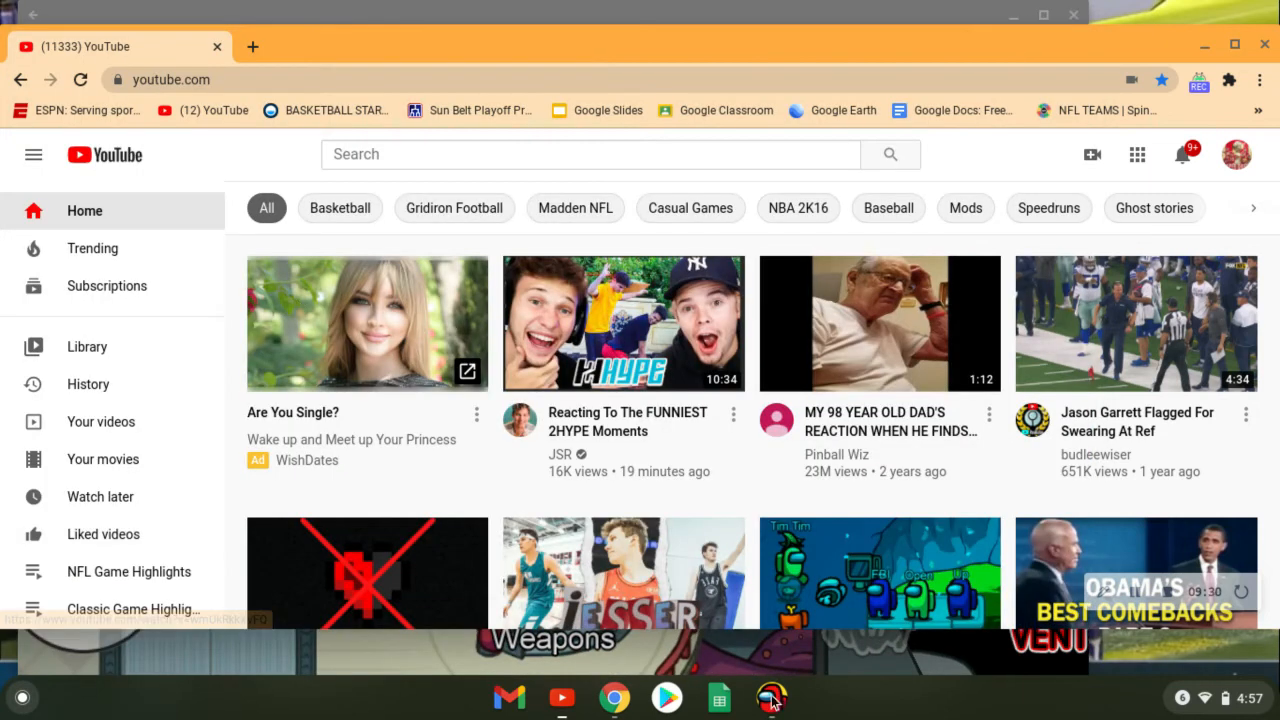
- Sabotage the reactor from the impostor's sabotage map to start a meltdown countdown
left_click(768, 700)
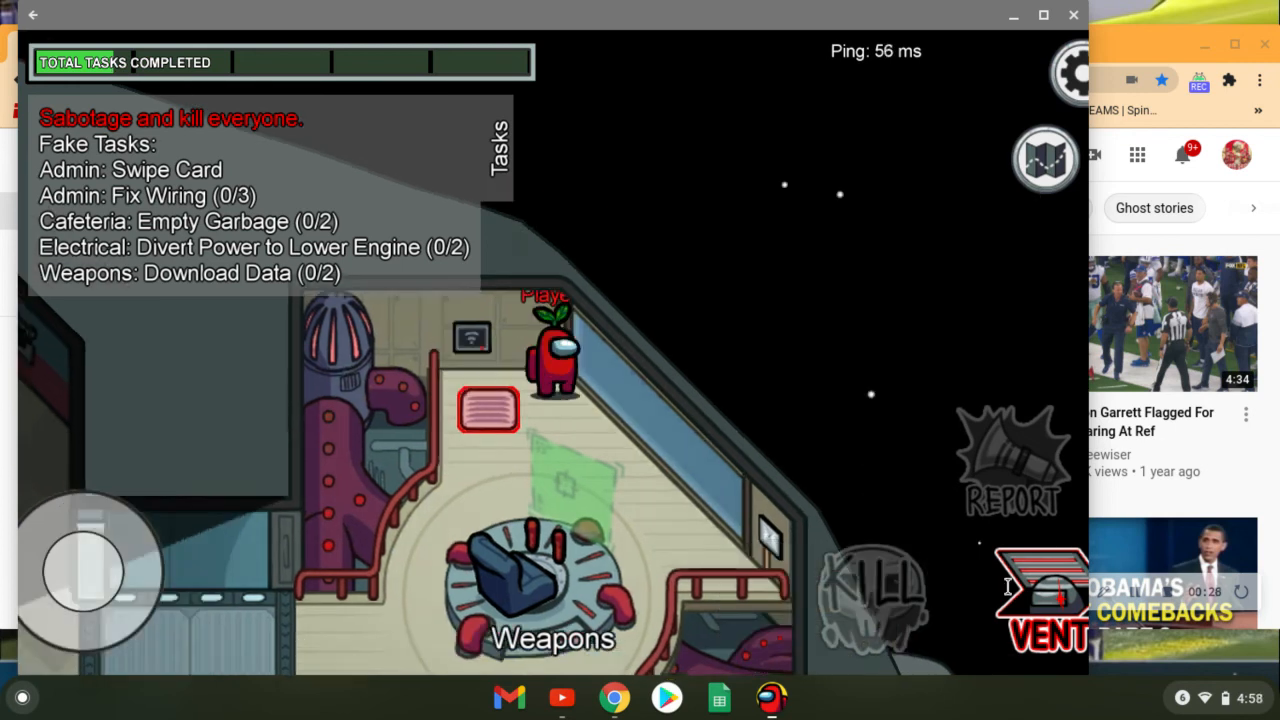
left_click(1044, 158)
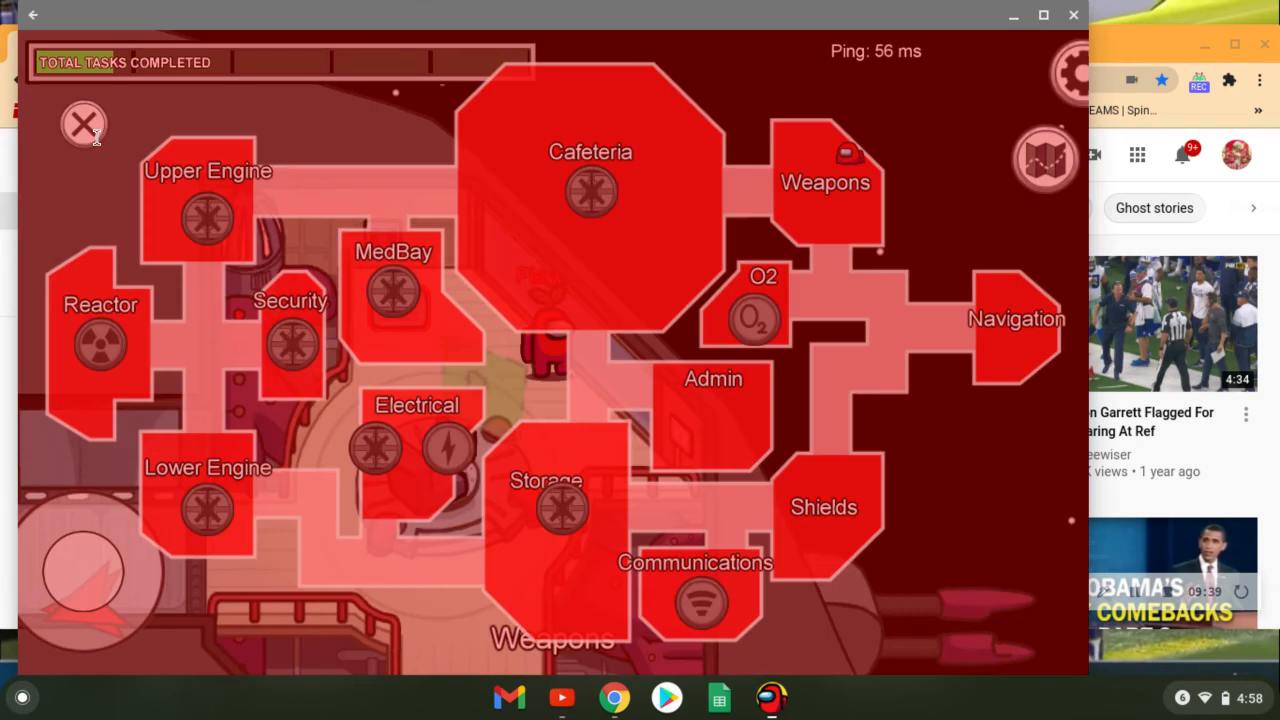
left_click(82, 124)
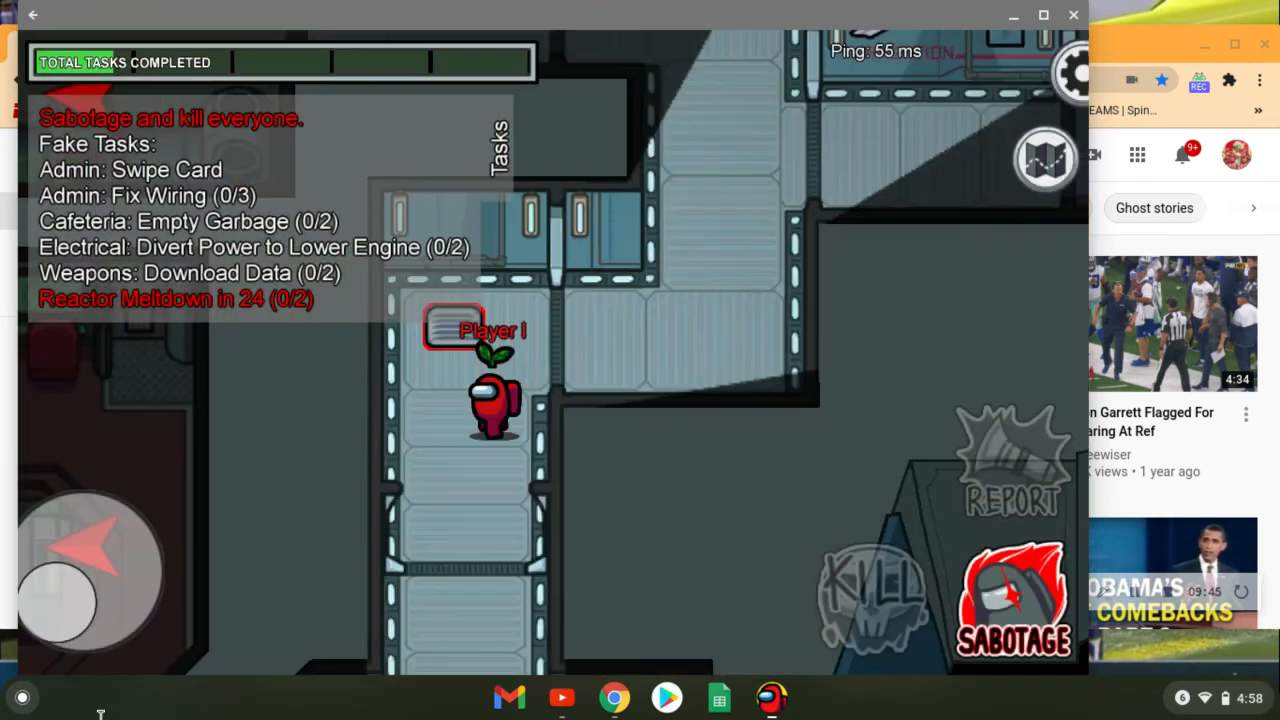
- Walk the red crewmate along the corridor until the emergency meeting begins
left_click_drag(84, 570, 56, 556)
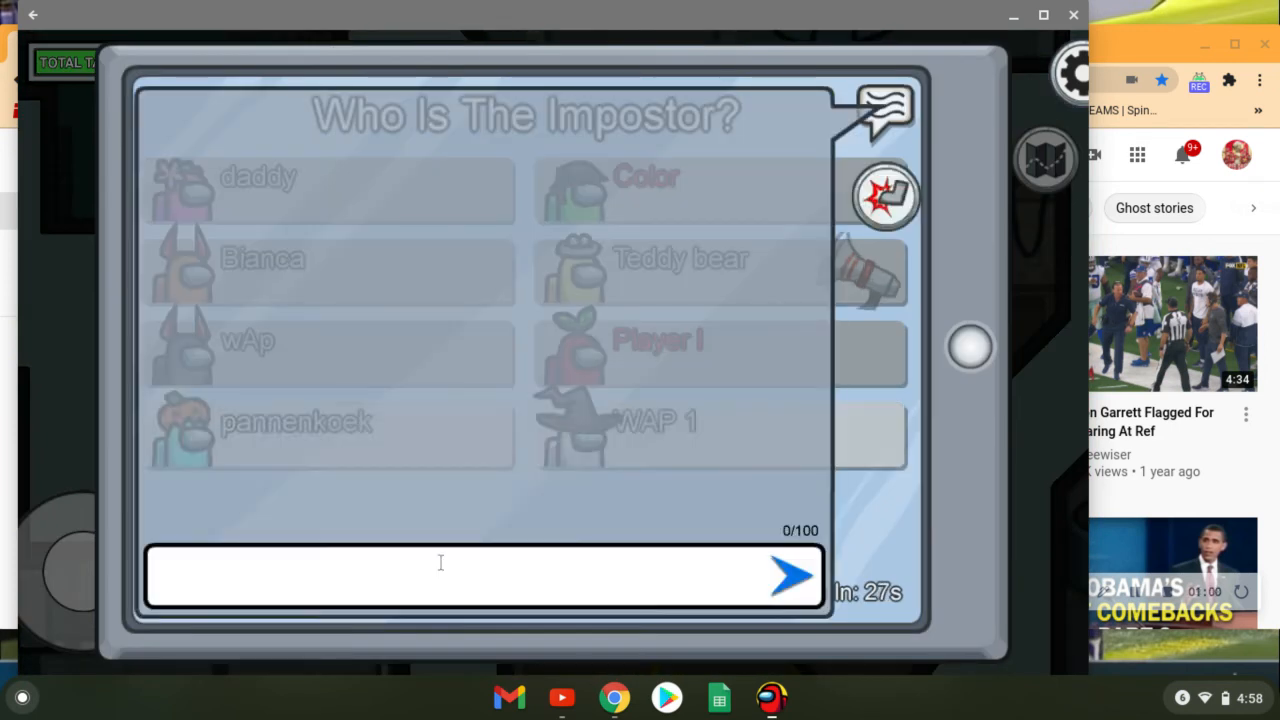
- Post 'yellow' in the meeting chat as a first accusation
type("yellow")
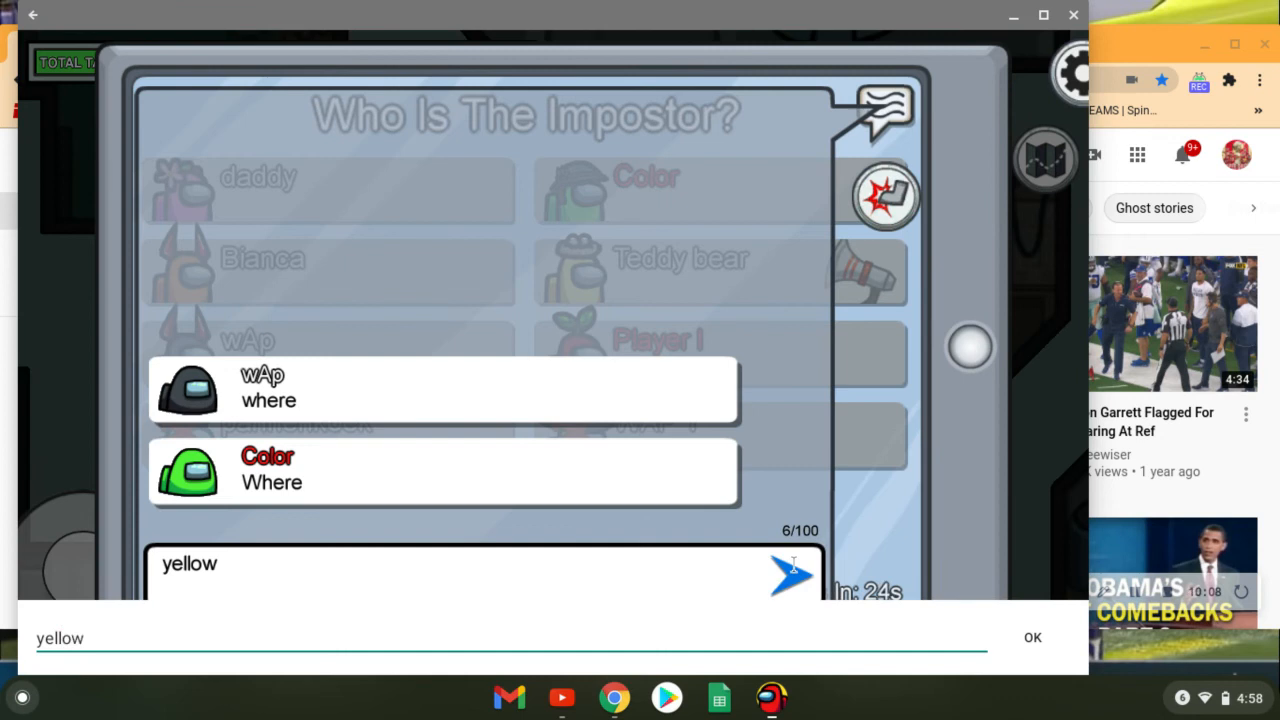
left_click(784, 576)
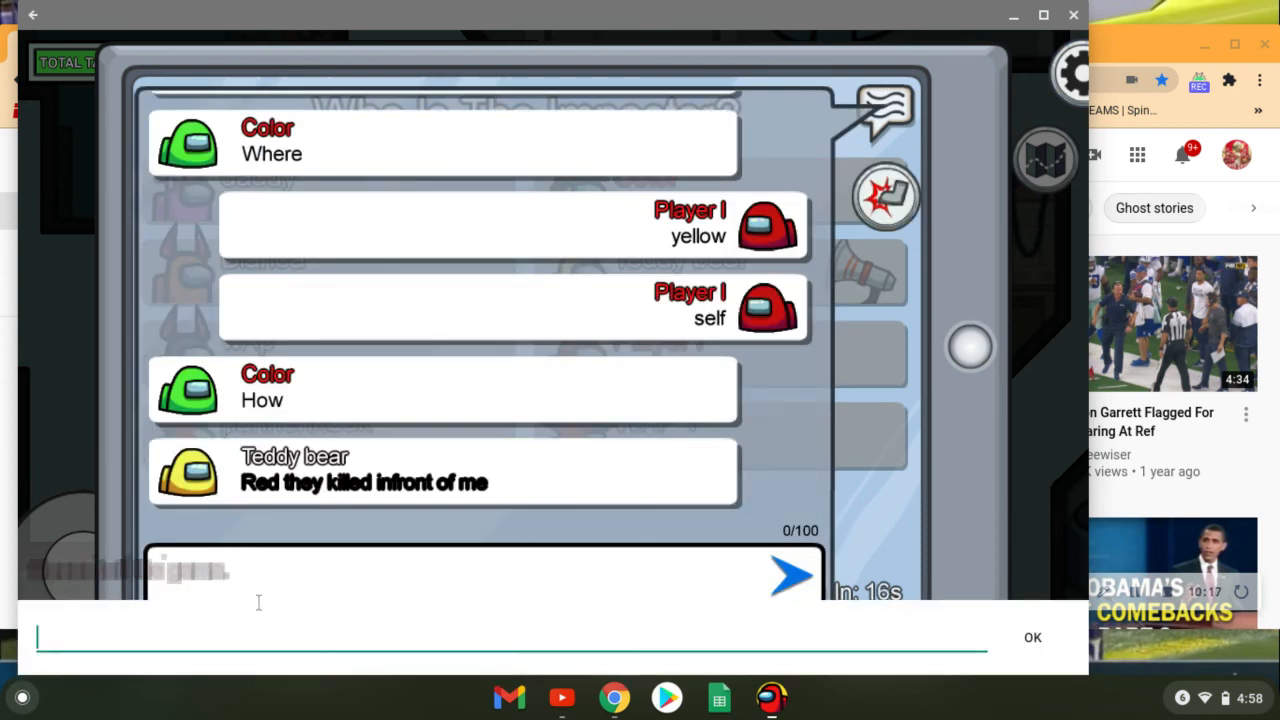
- Post 'yellow selfreport' and 'its yellow they killed' in the meeting chat
type("ywl")
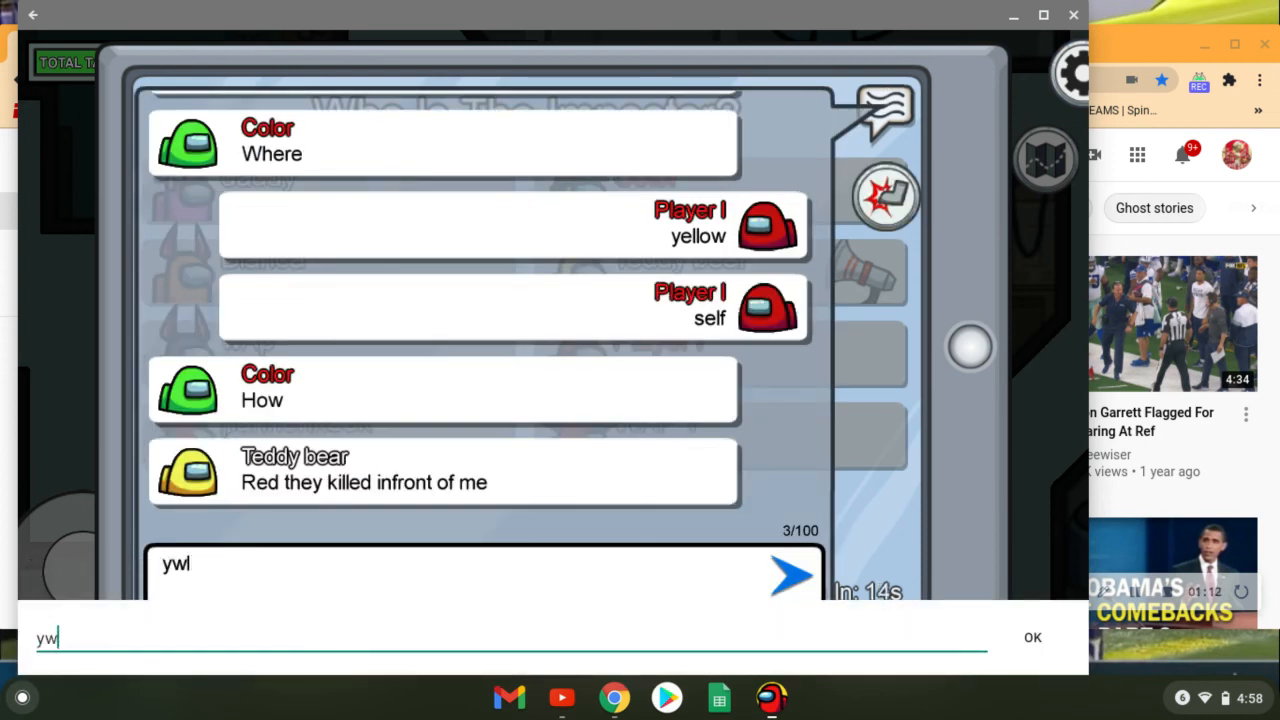
key("Backspace")
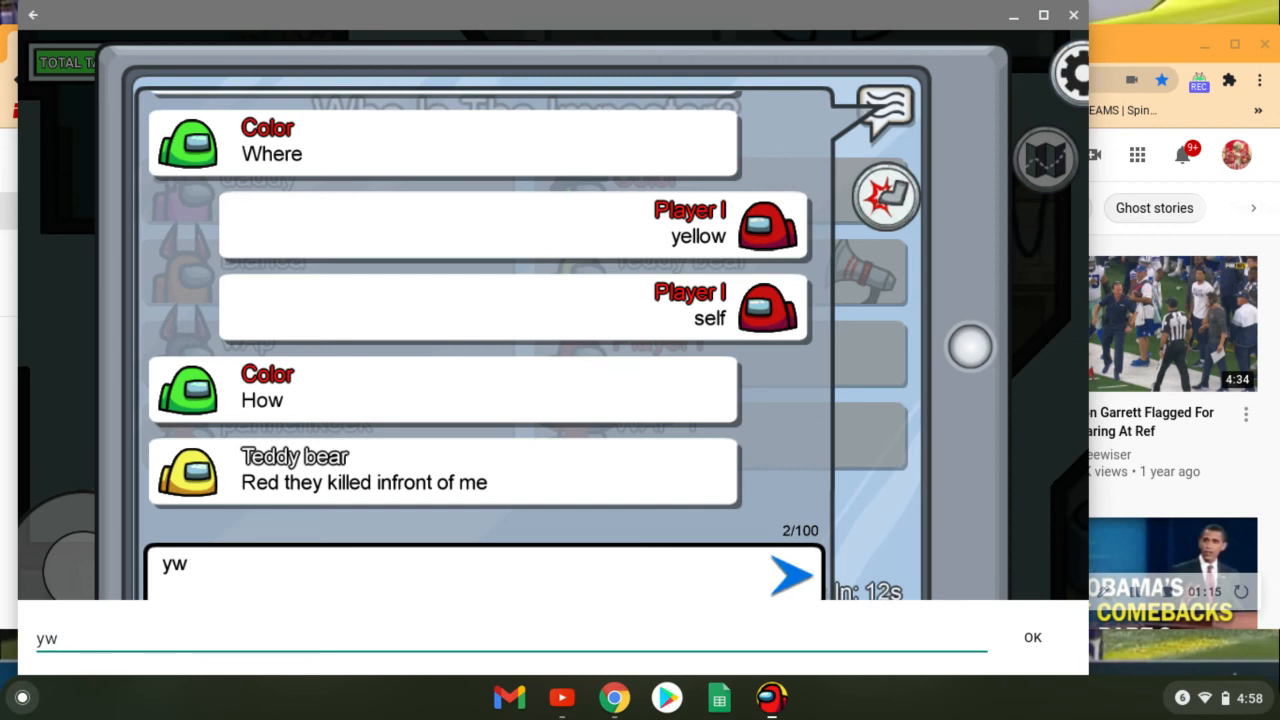
type("ellow selfr")
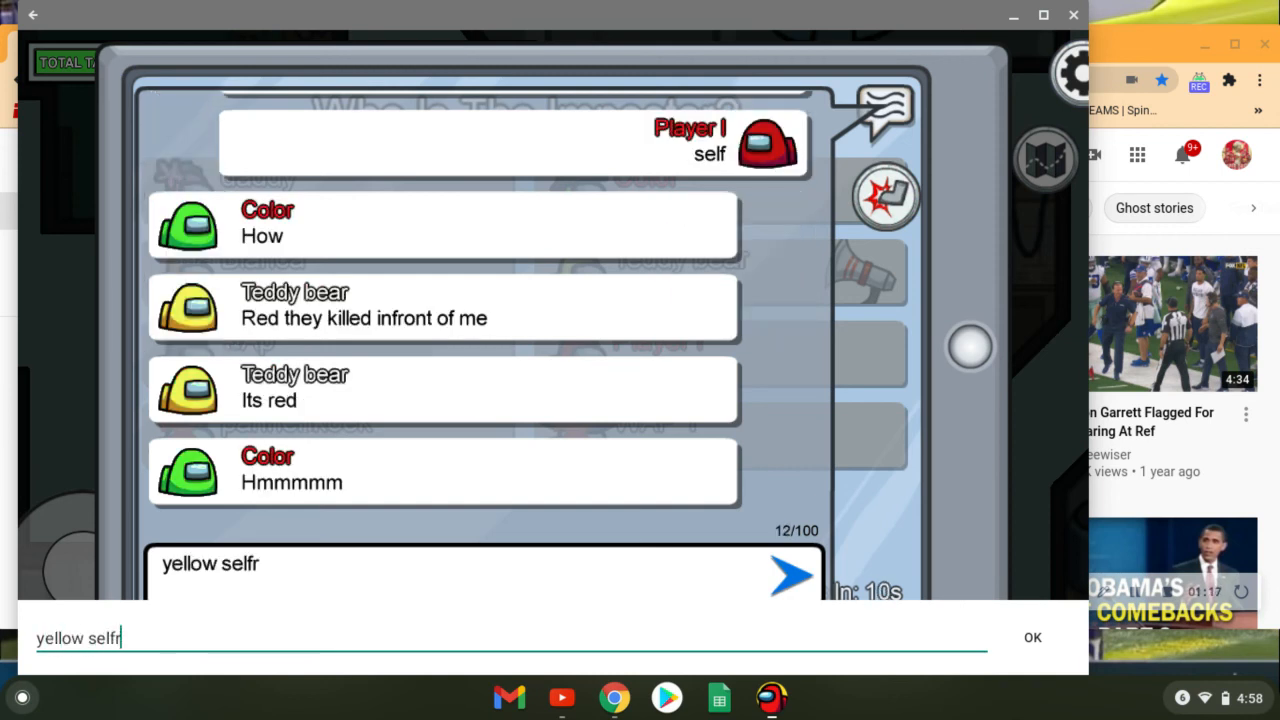
type("er")
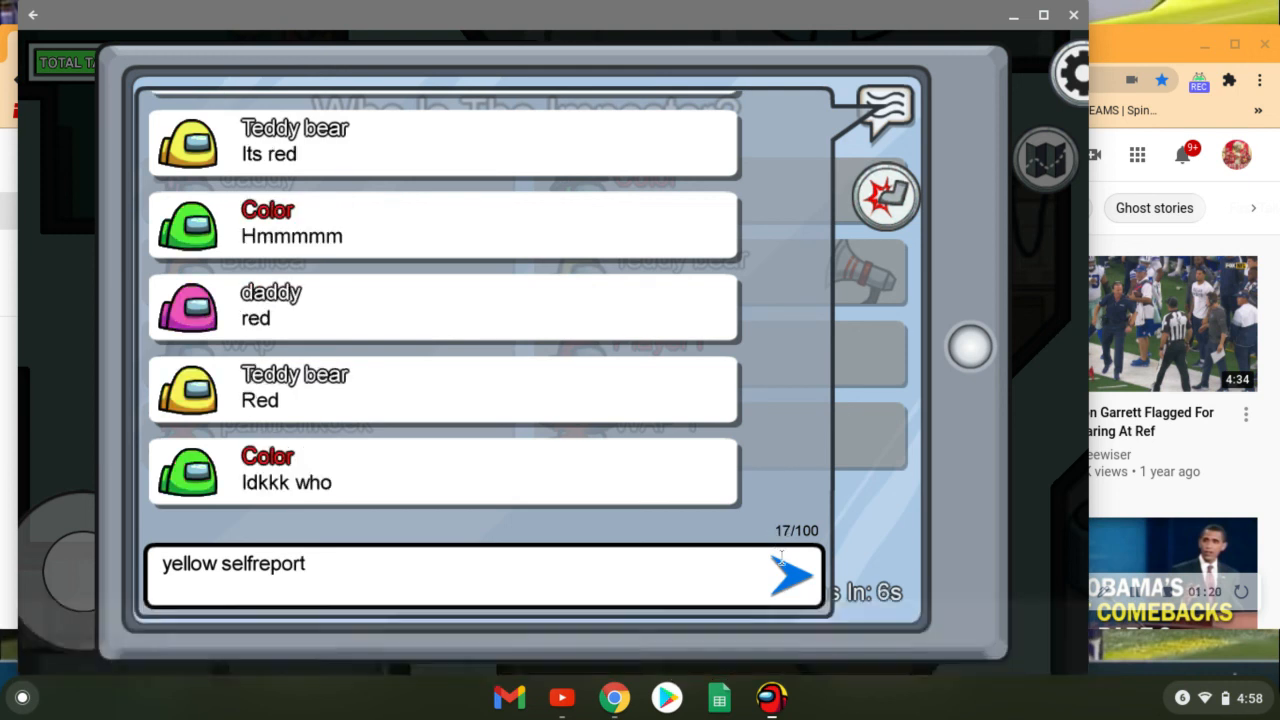
left_click(776, 582)
type("ts")
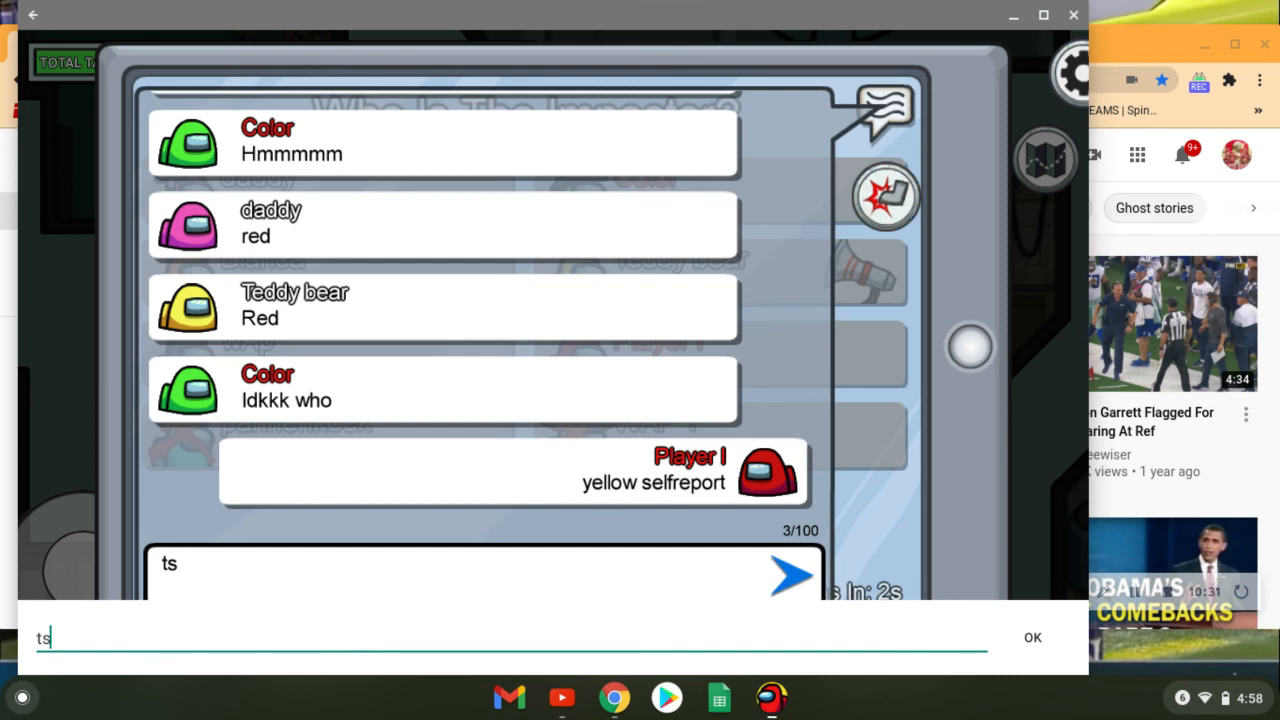
type("its yellow they kille")
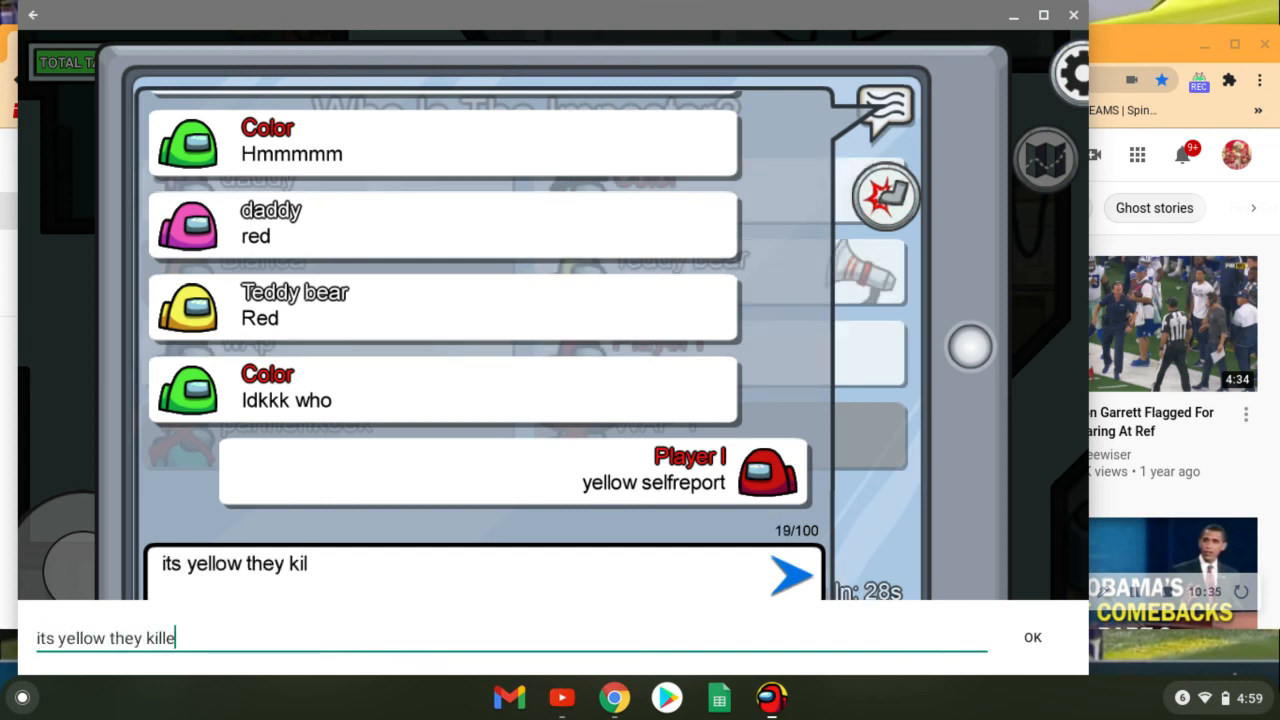
left_click(788, 588)
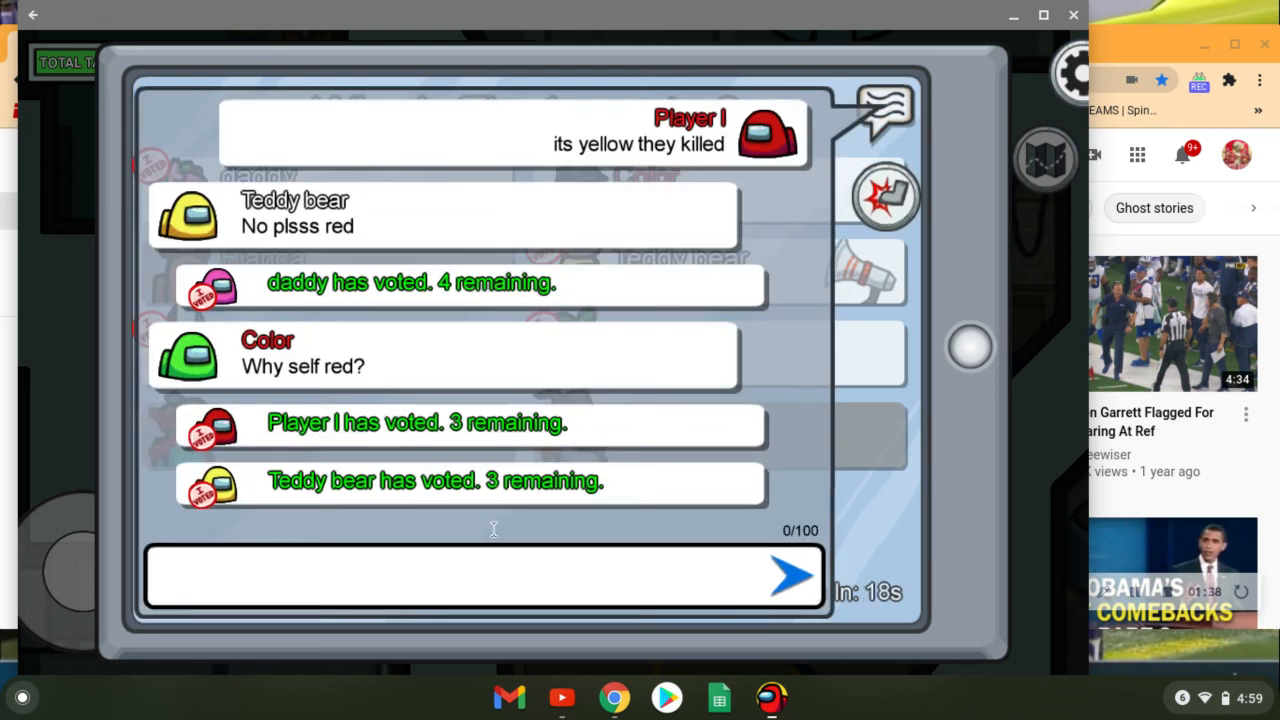
- Post 'i saw them kkill' in the meeting chat before it ends
type("i saw them")
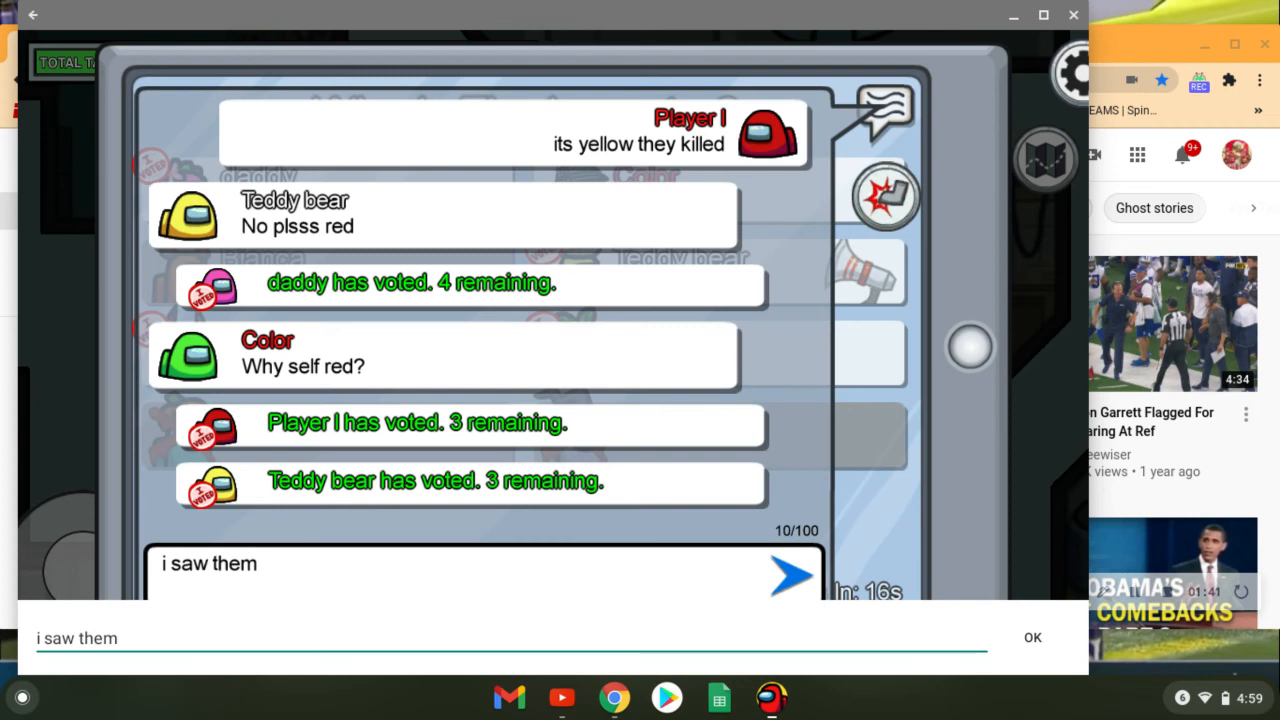
type("kkill")
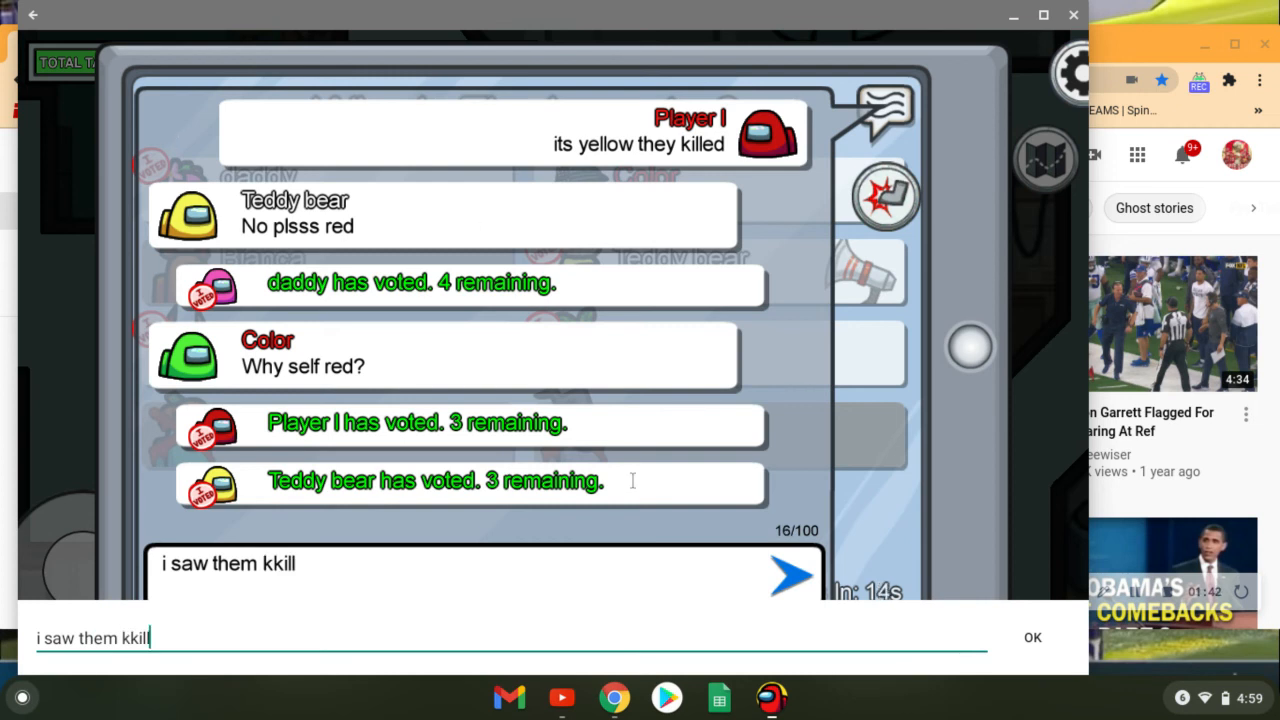
left_click(786, 584)
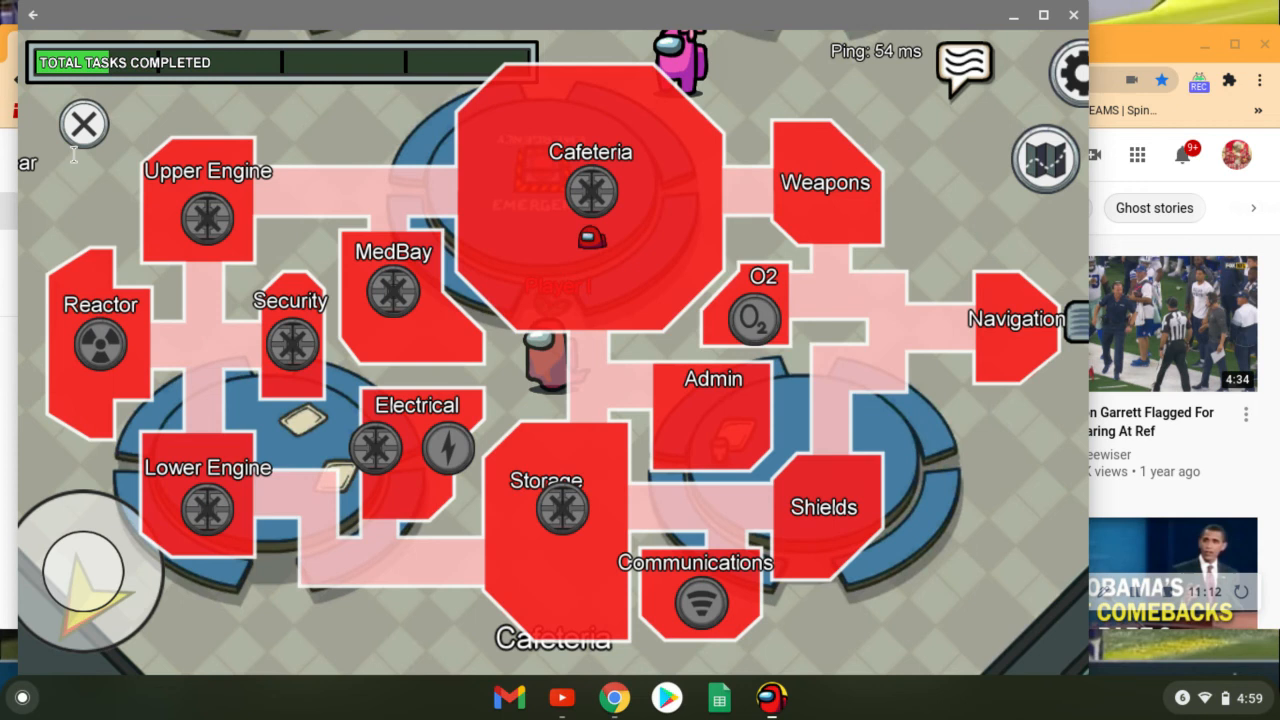
- Sabotage the lights in Electrical and drift the ghost through, reopening the sabotage map
left_click(82, 124)
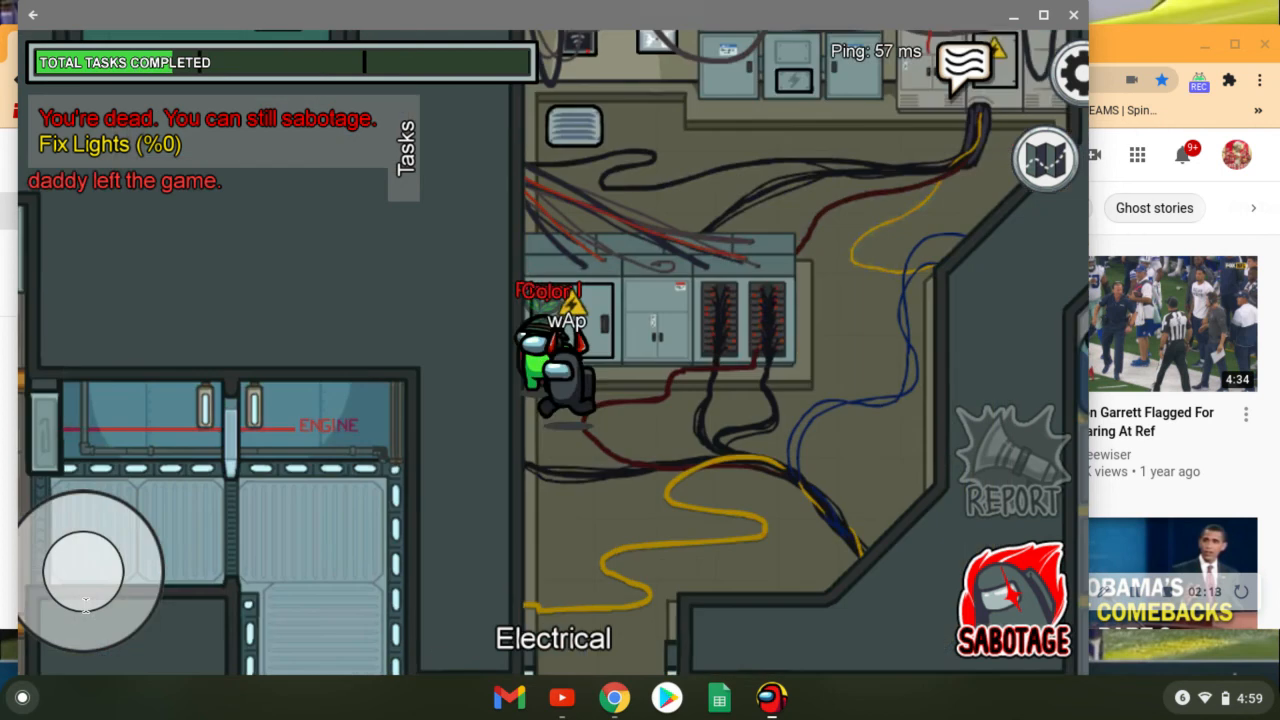
left_click_drag(84, 576, 120, 530)
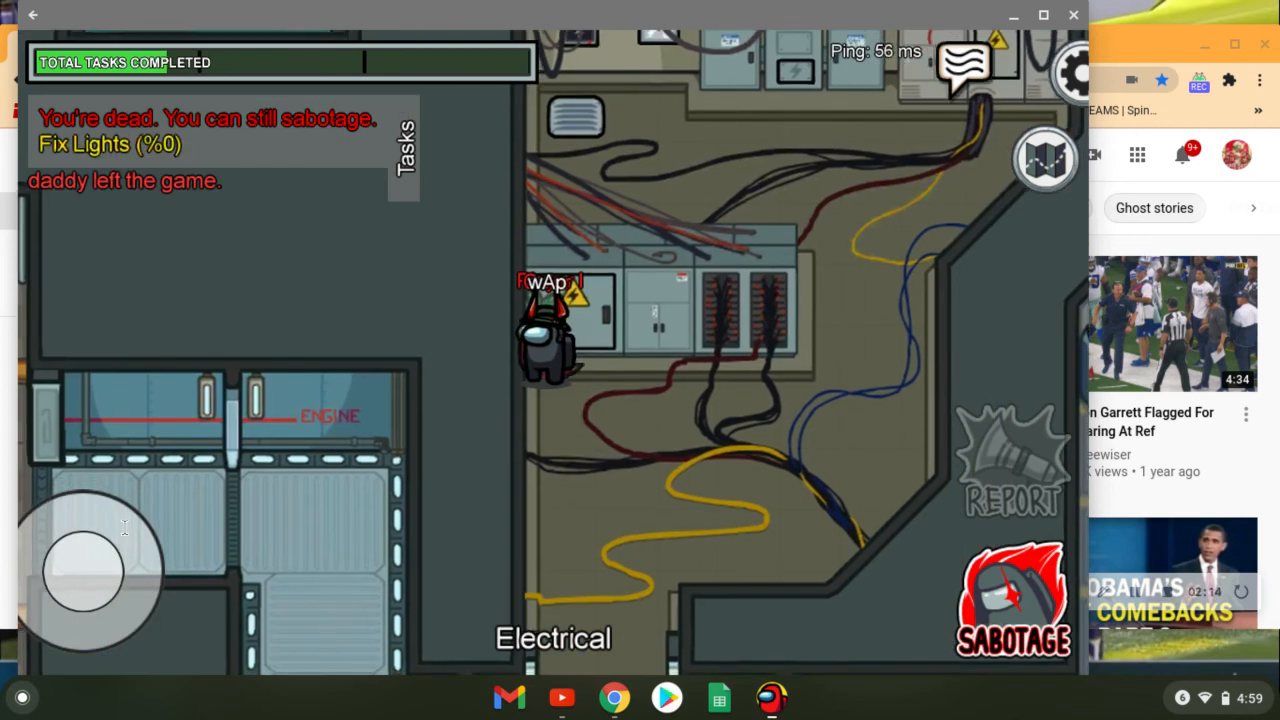
left_click(1044, 158)
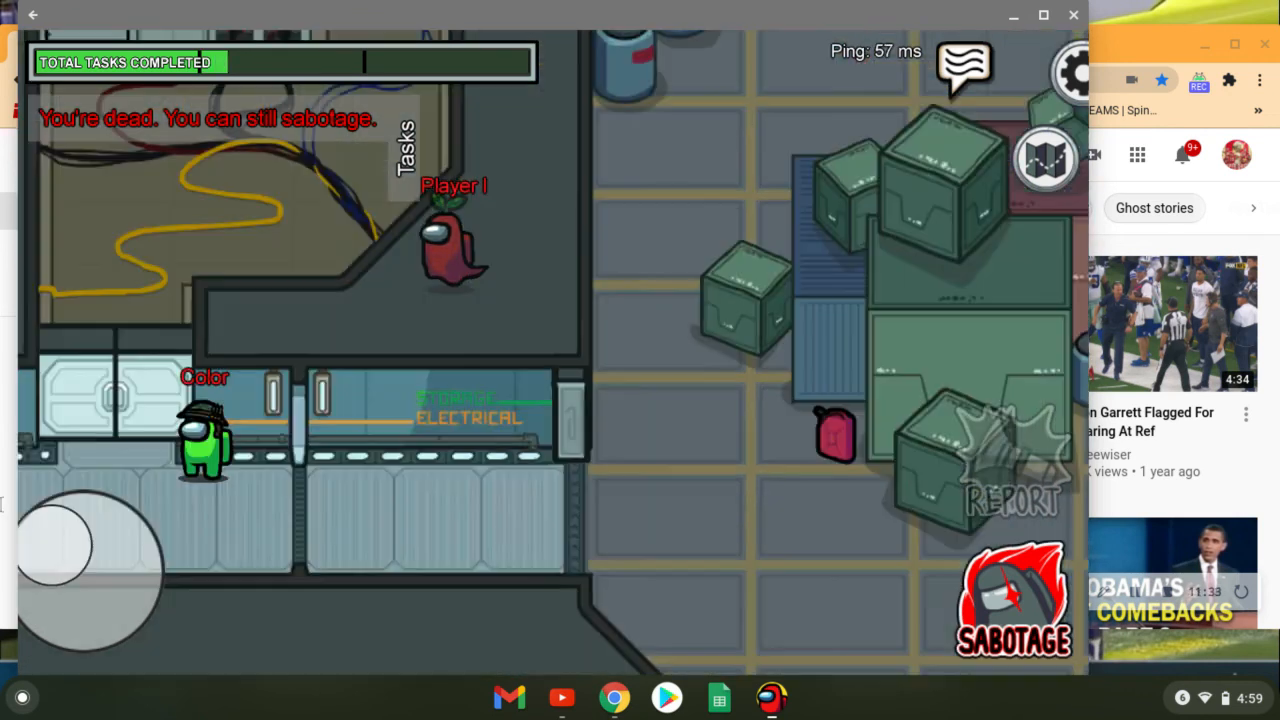
- Drift the ghost from Electrical past Security while another reactor meltdown is triggered
left_click_drag(56, 544, 144, 560)
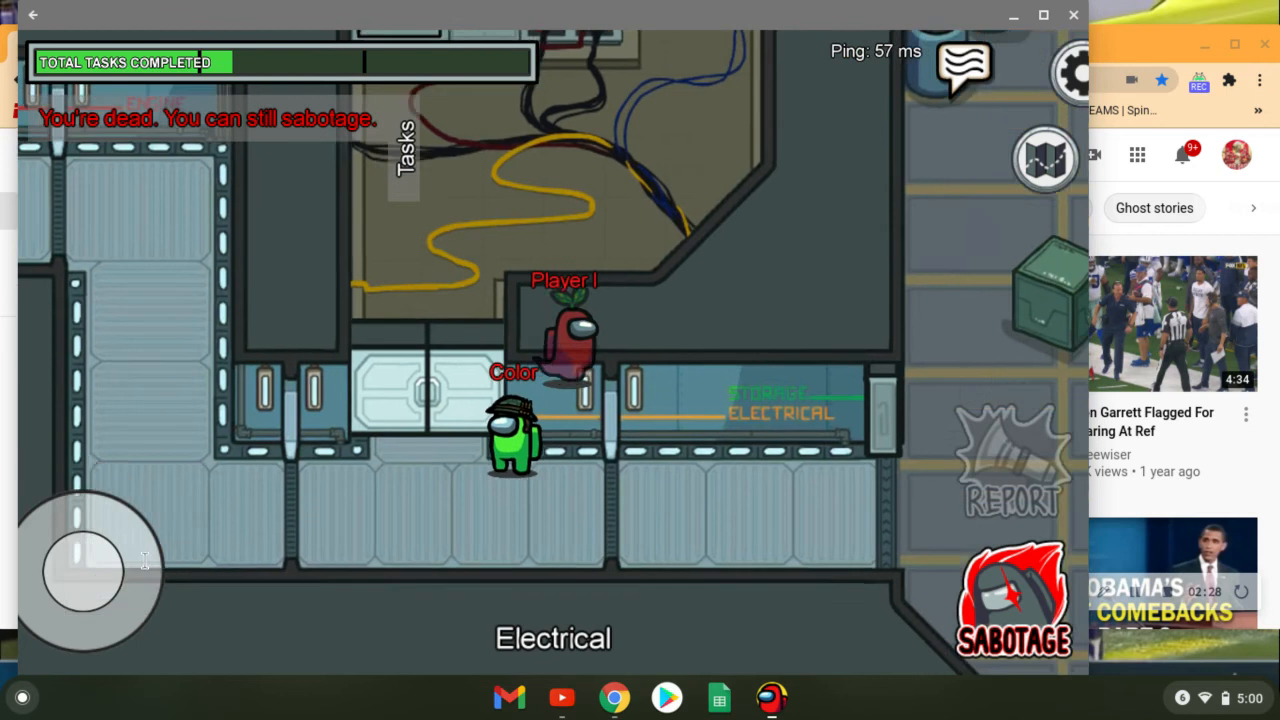
left_click_drag(90, 570, 90, 470)
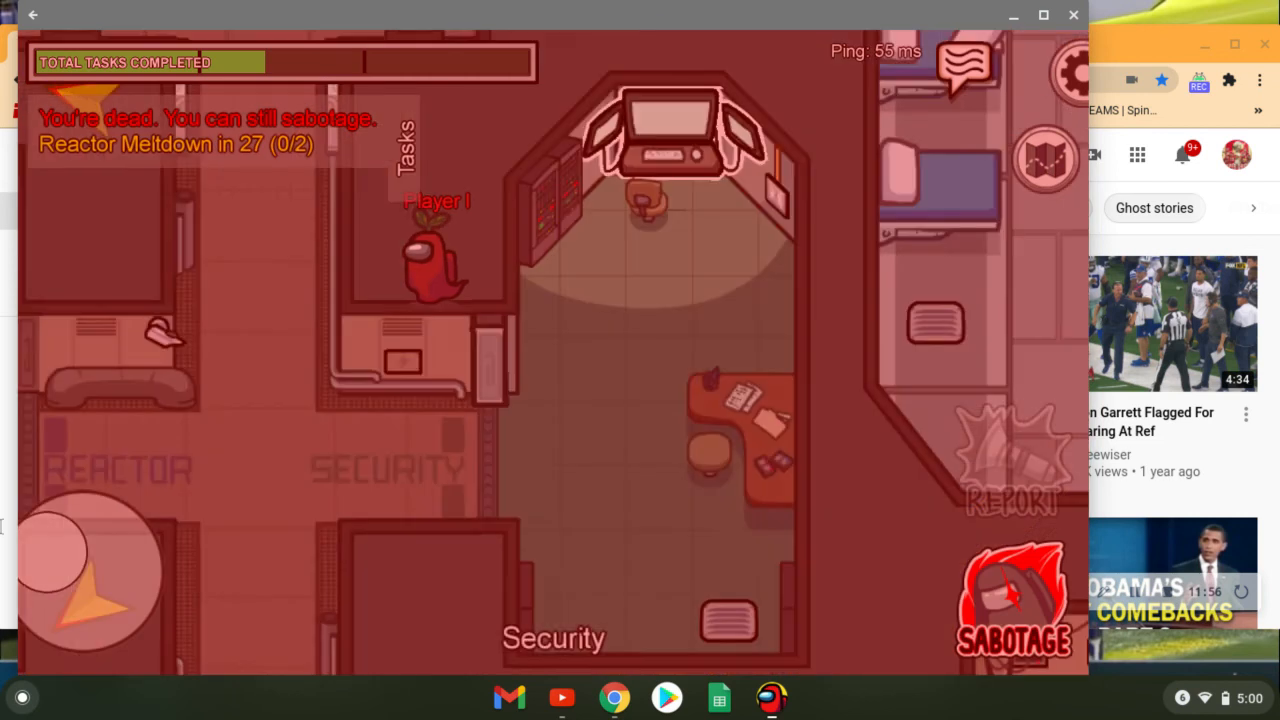
left_click_drag(60, 560, 90, 600)
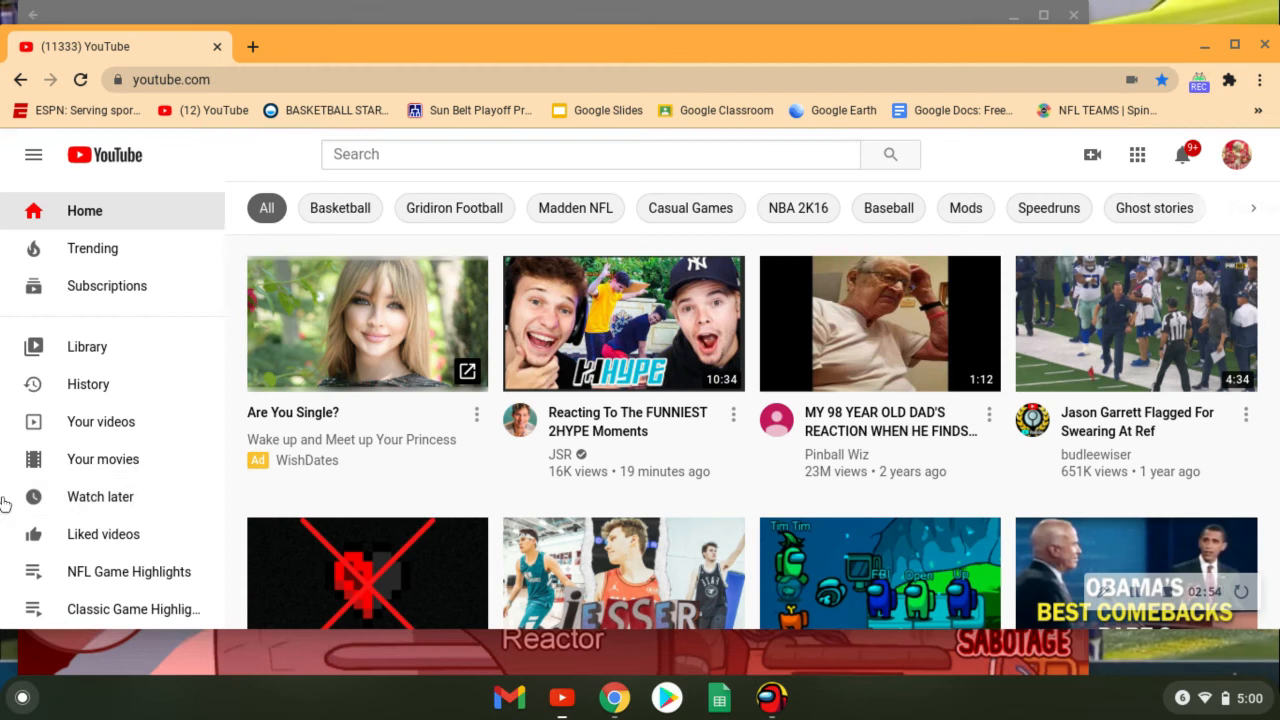
- View YouTube's Watch later playlist, then bring the Among Us meeting back to front
left_click(100, 496)
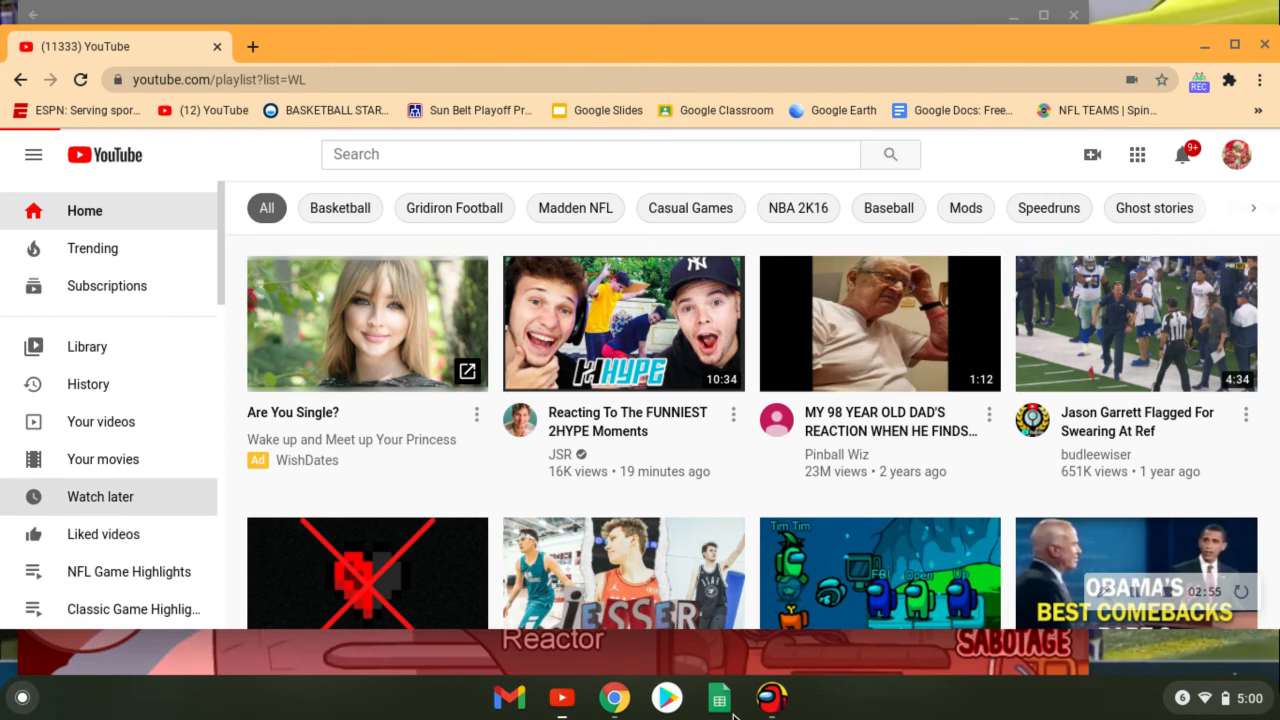
left_click(772, 698)
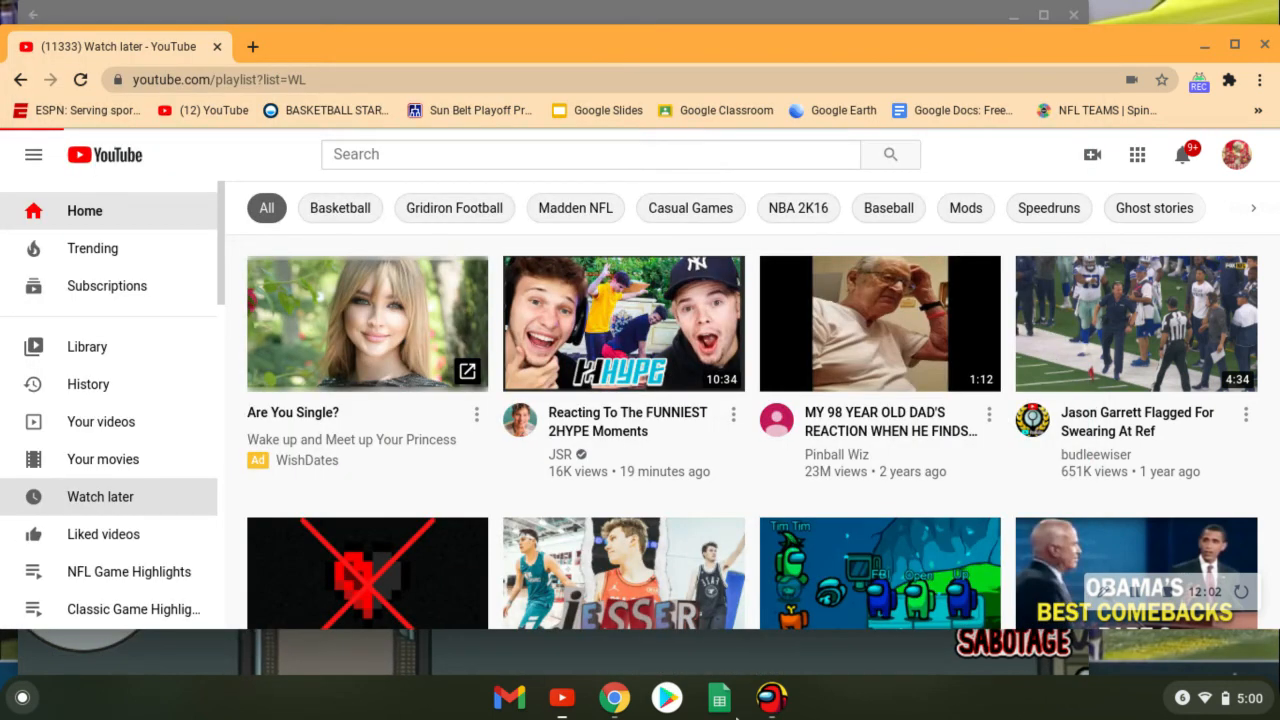
left_click(770, 698)
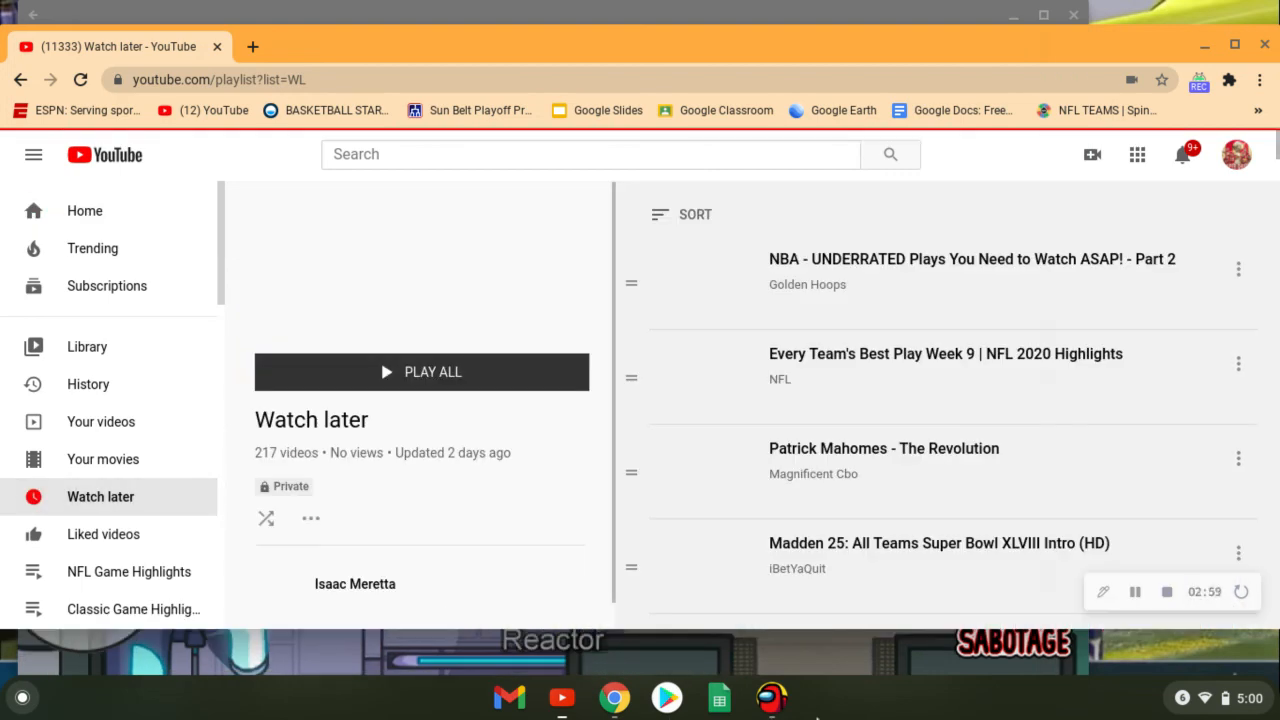
left_click(772, 698)
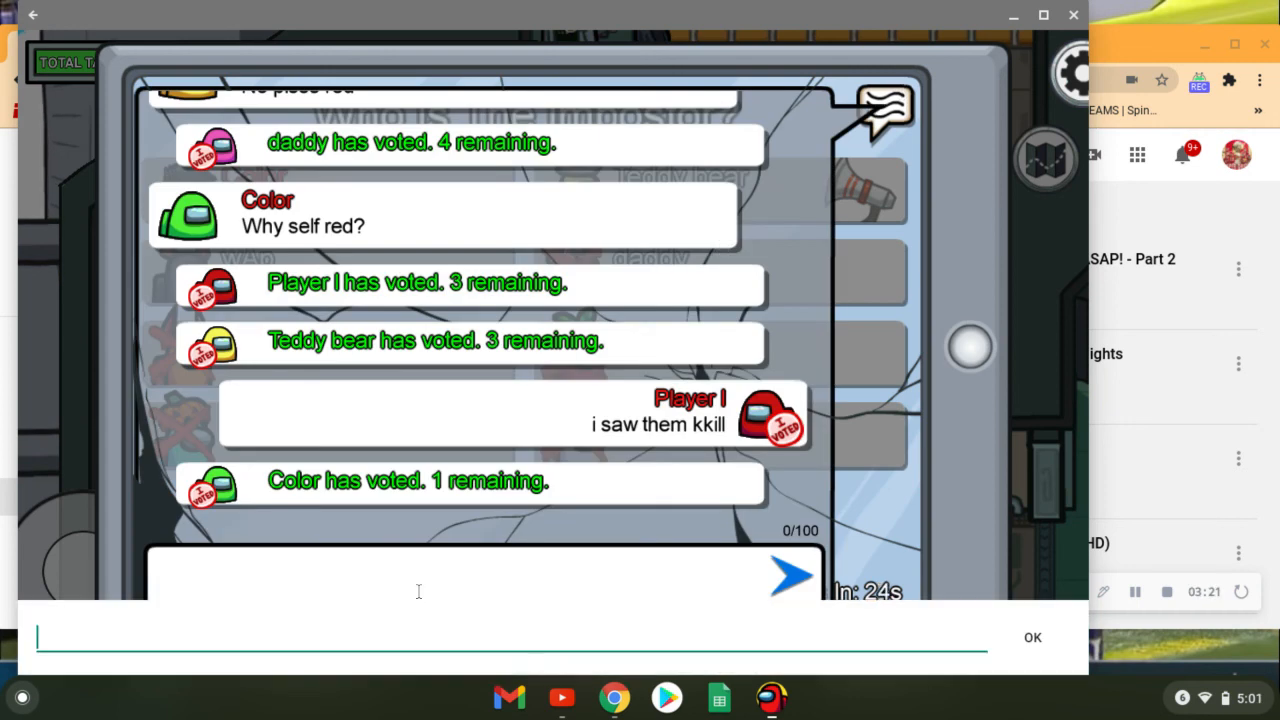
- Post 'cmmon lime', 'CMON LIME' and 'yah bro' in the meeting chat as voting ends
type("cmmon lime")
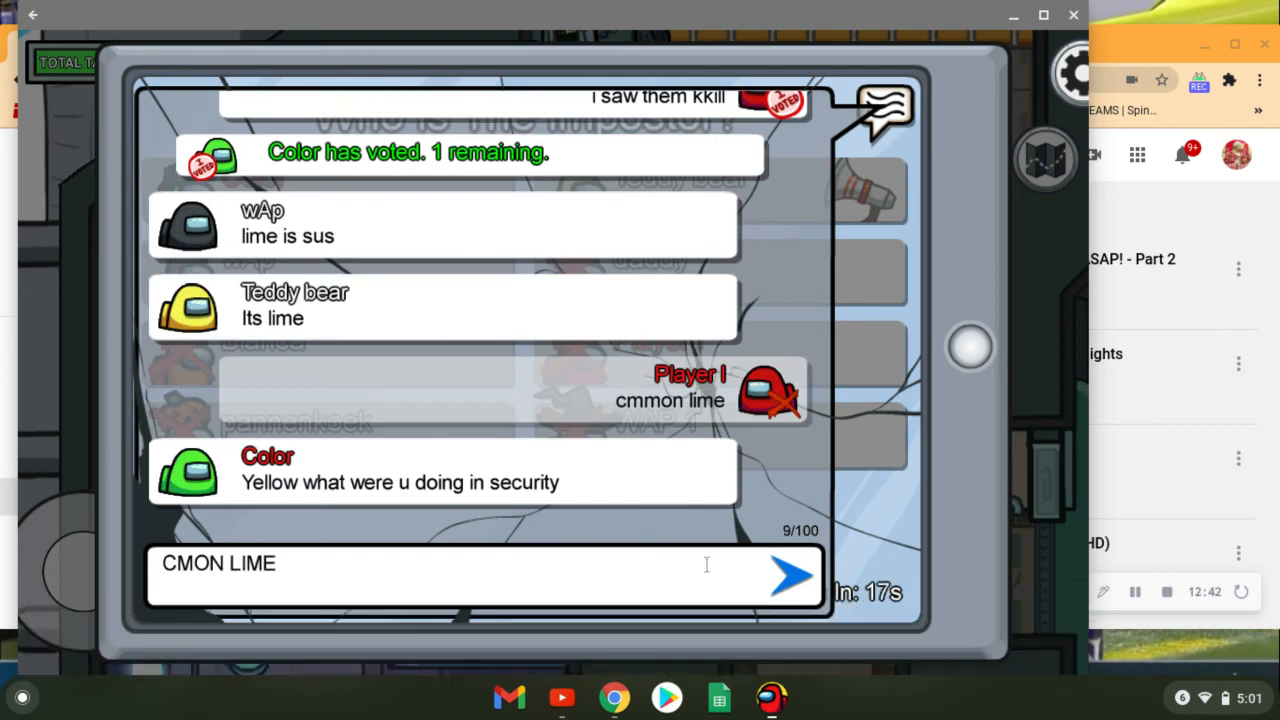
left_click(792, 584)
type("yah bro")
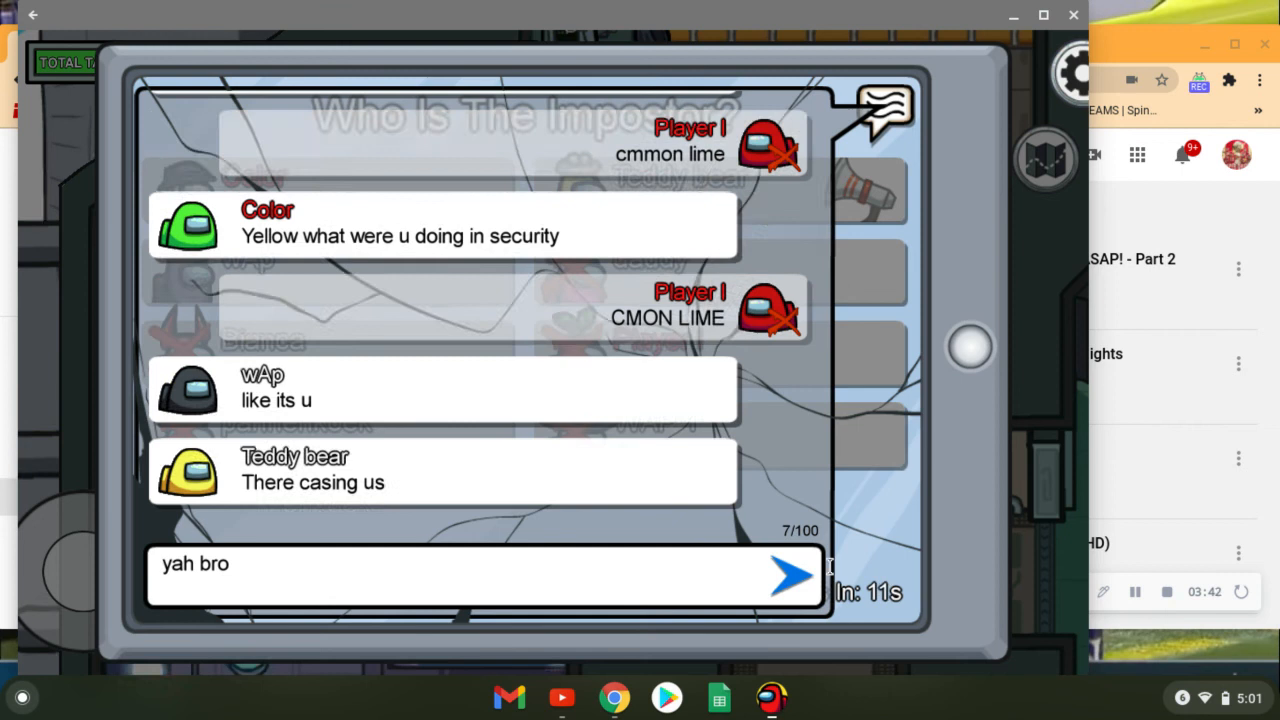
left_click(784, 592)
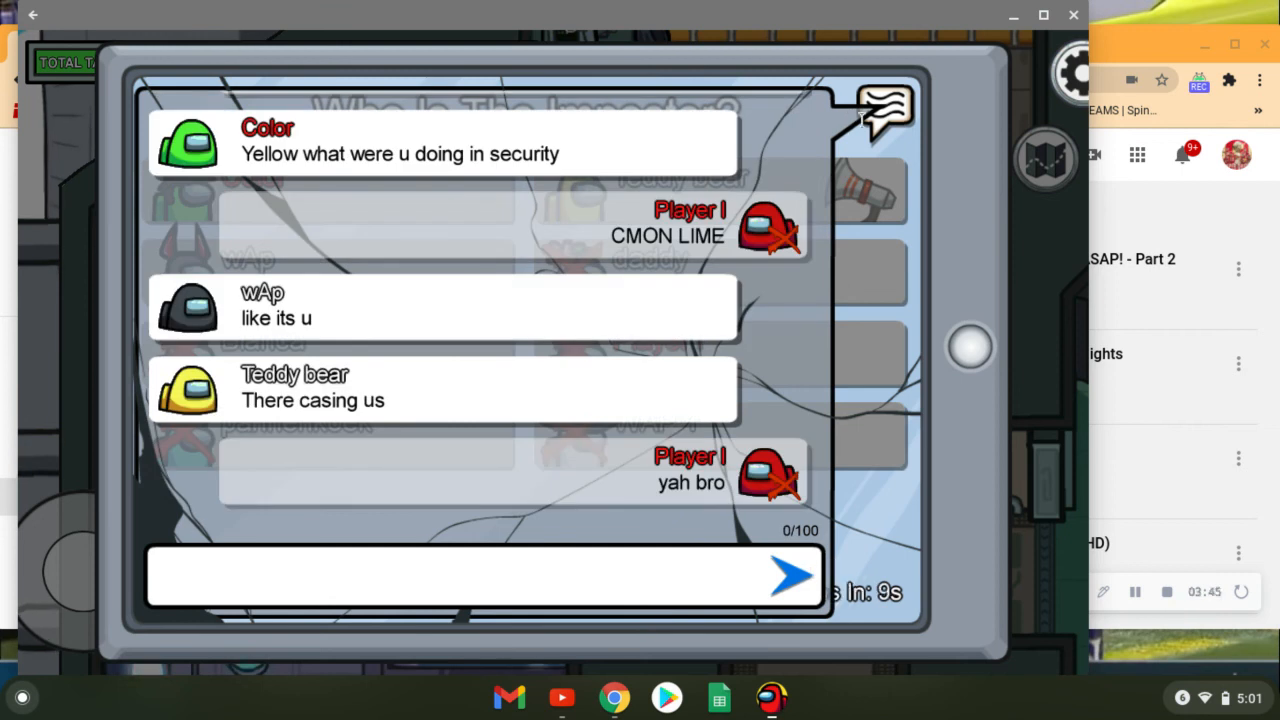